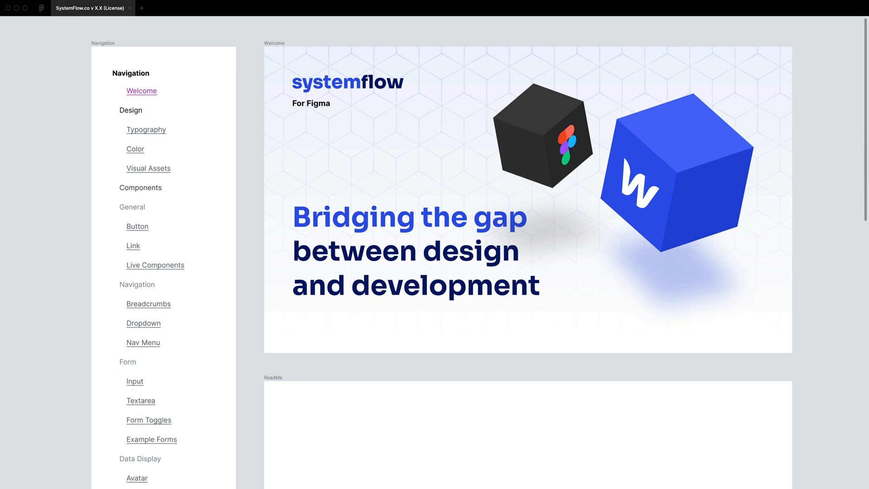
mouse_move(787, 77)
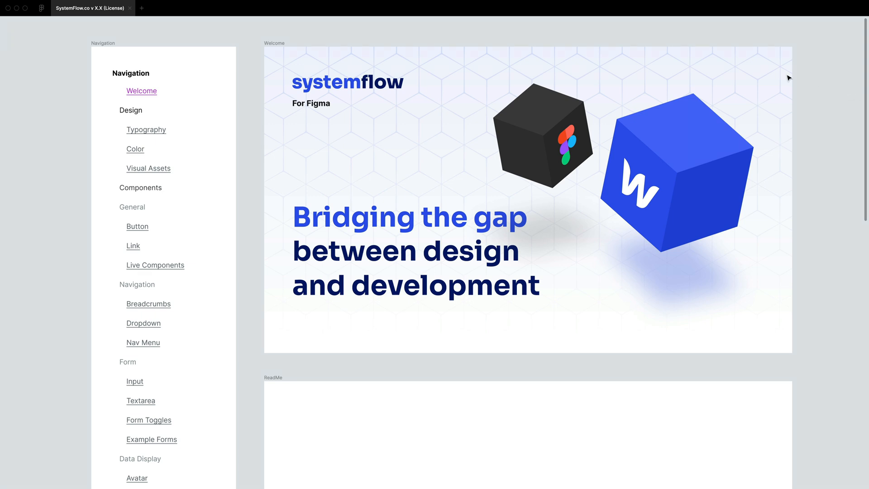
mouse_move(261, 199)
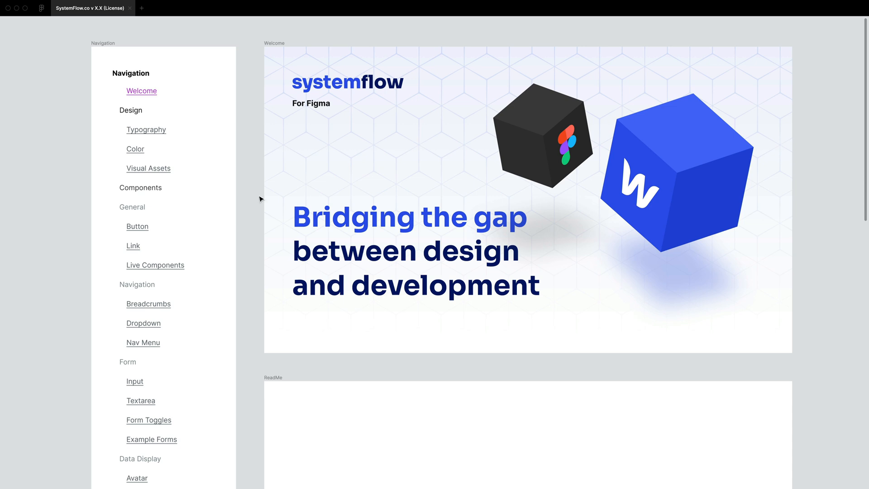
Exit presentation mode to return to the full Figma editor.
scroll(down, 3)
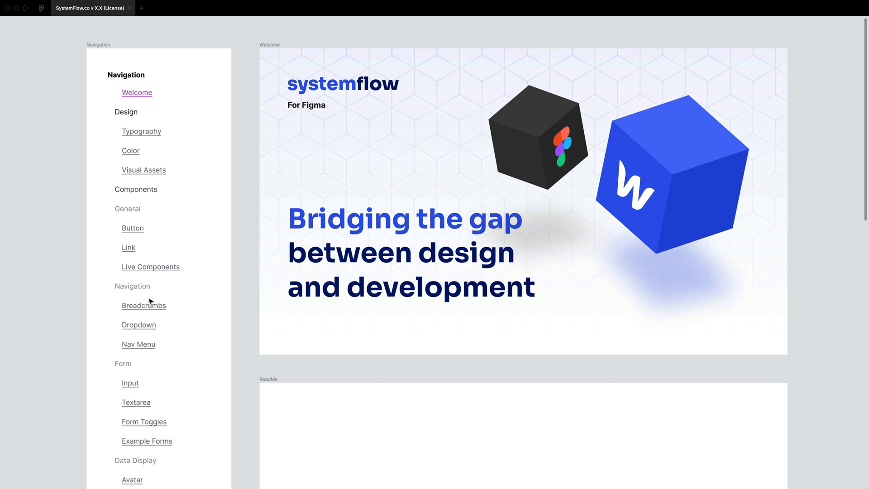
mouse_move(229, 239)
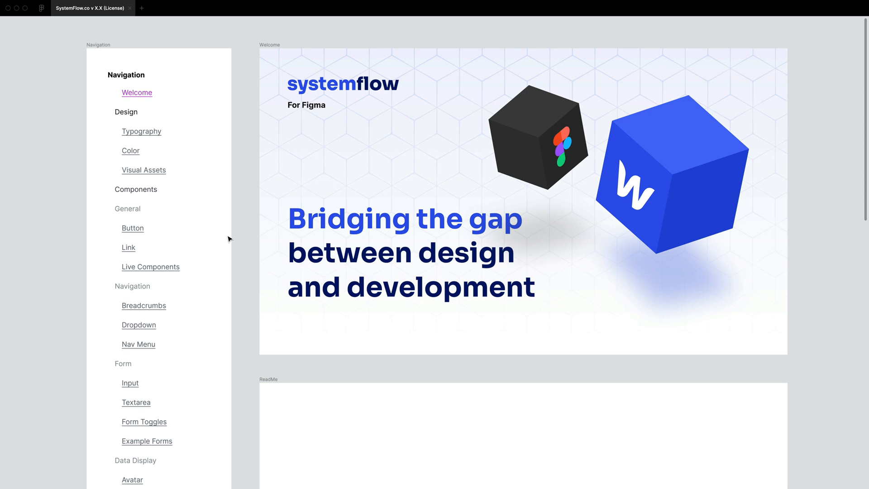
mouse_move(241, 256)
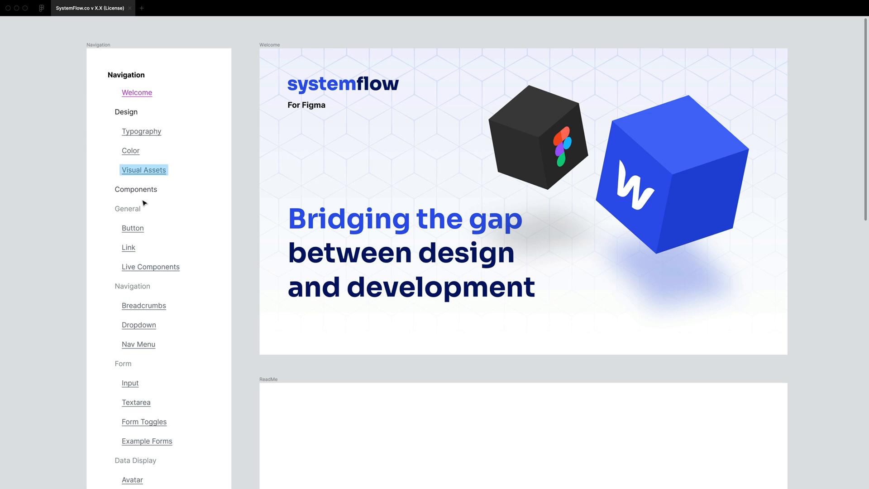
click(150, 266)
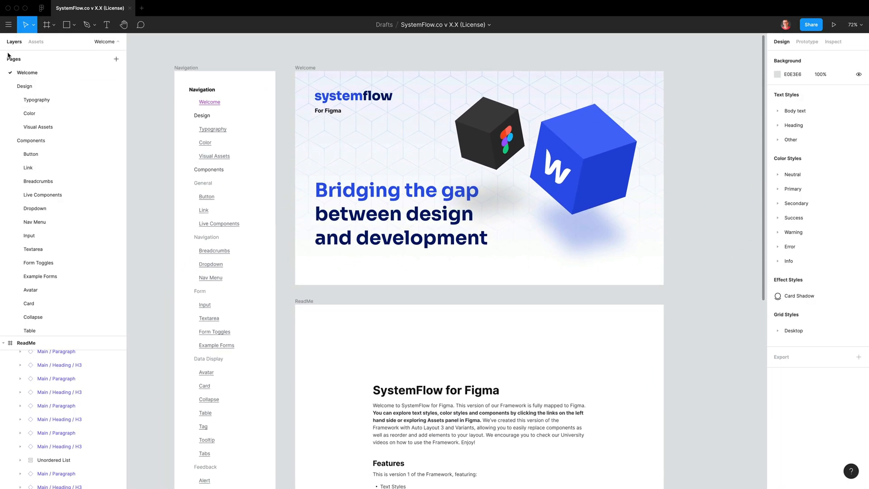
click(25, 86)
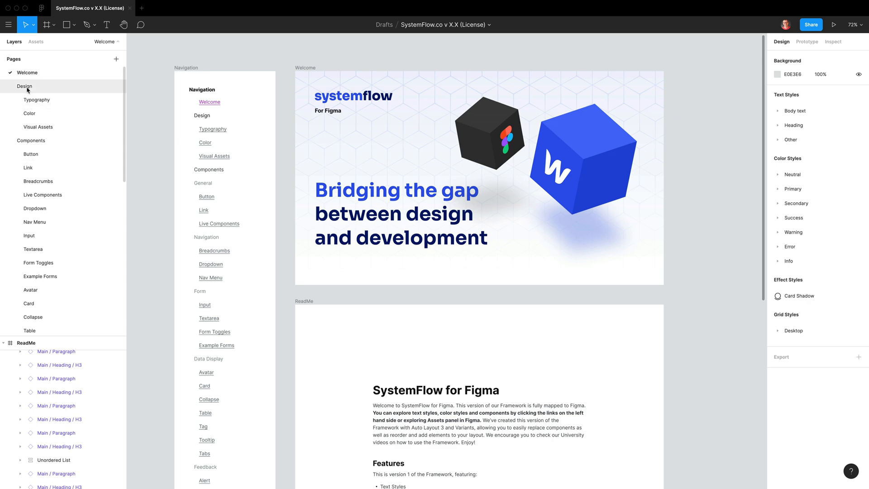
Browse the Visual Assets, Link, Breadcrumbs, Footer and Hero pages.
click(38, 127)
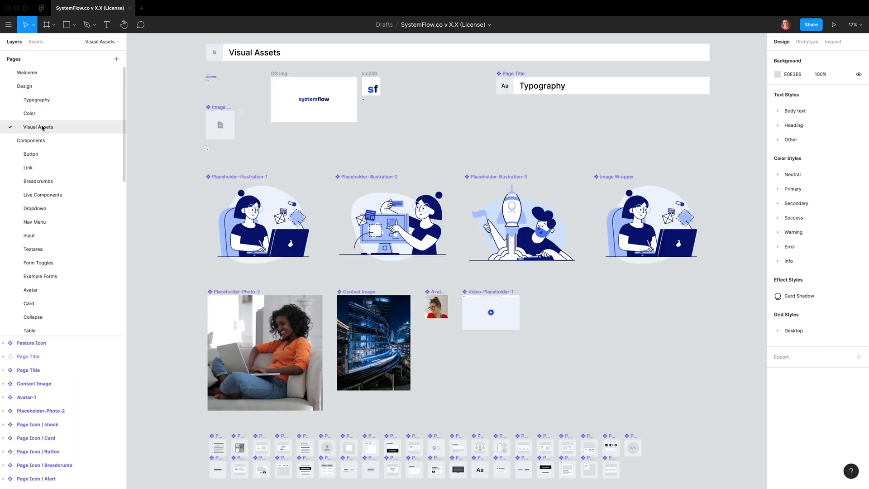
click(28, 167)
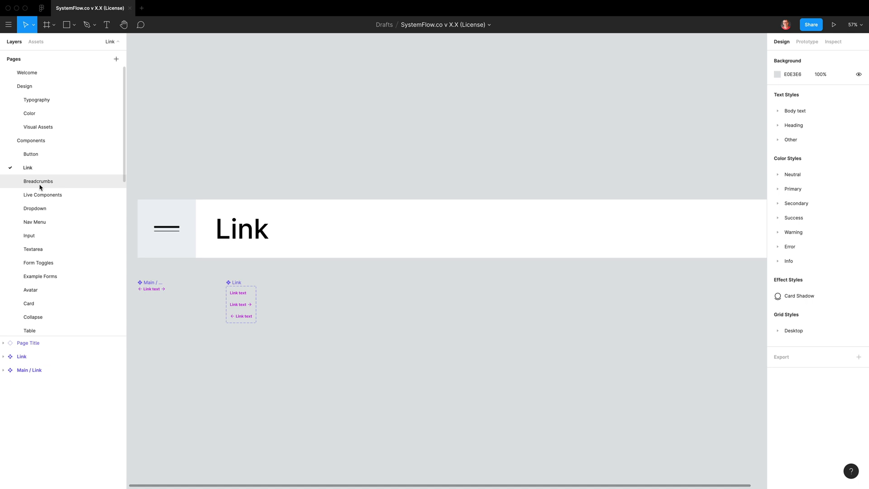
click(37, 180)
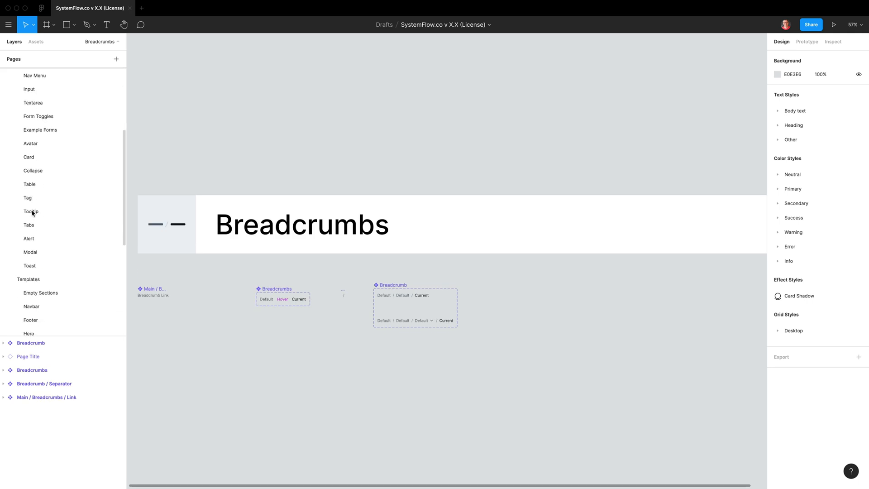
click(32, 166)
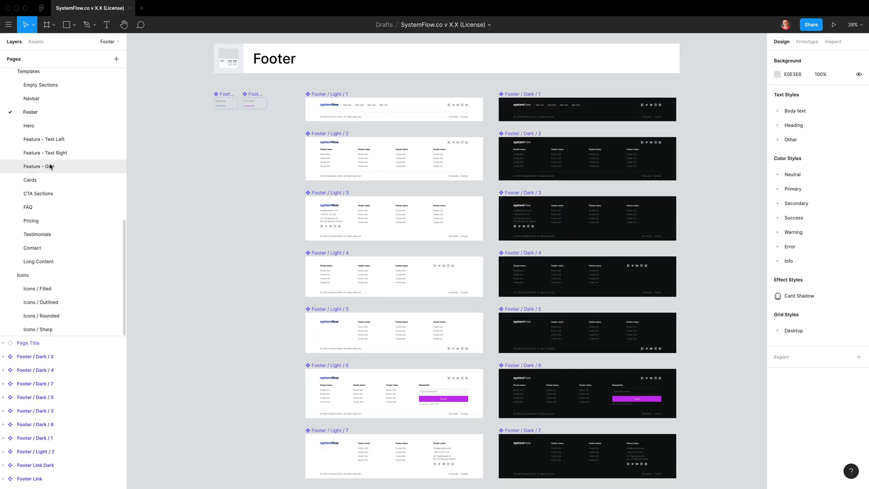
click(44, 139)
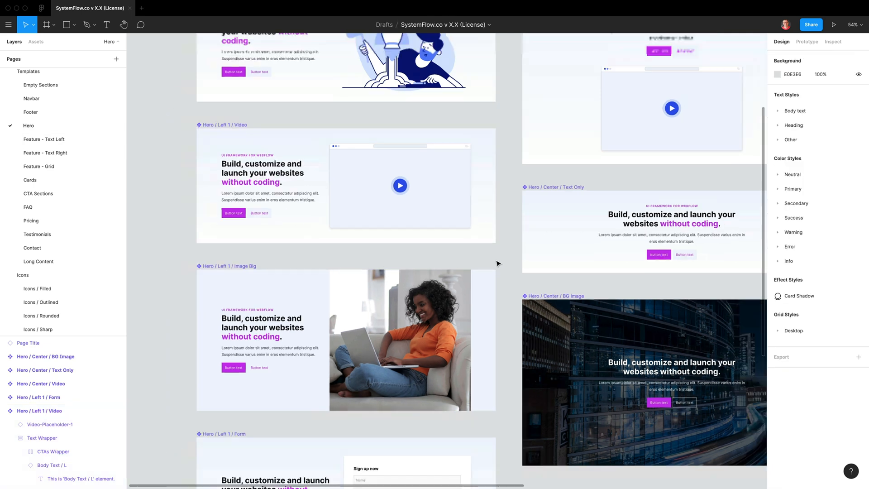
scroll(down, 3)
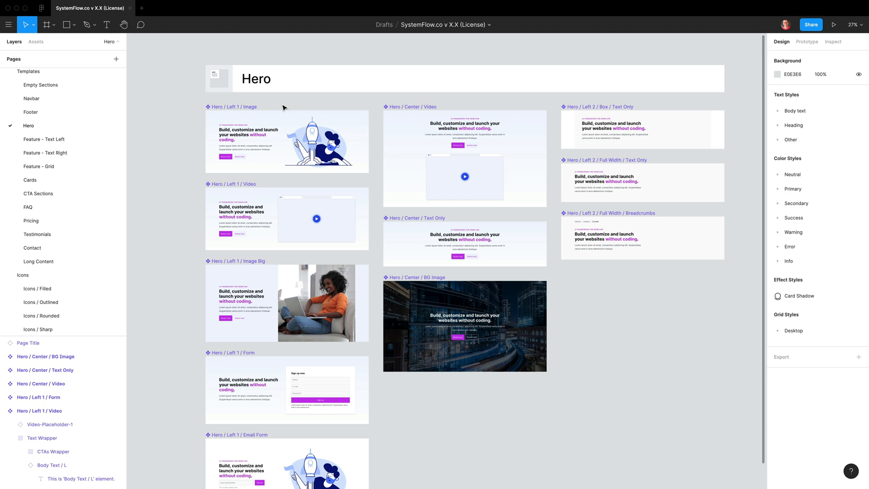
mouse_move(279, 99)
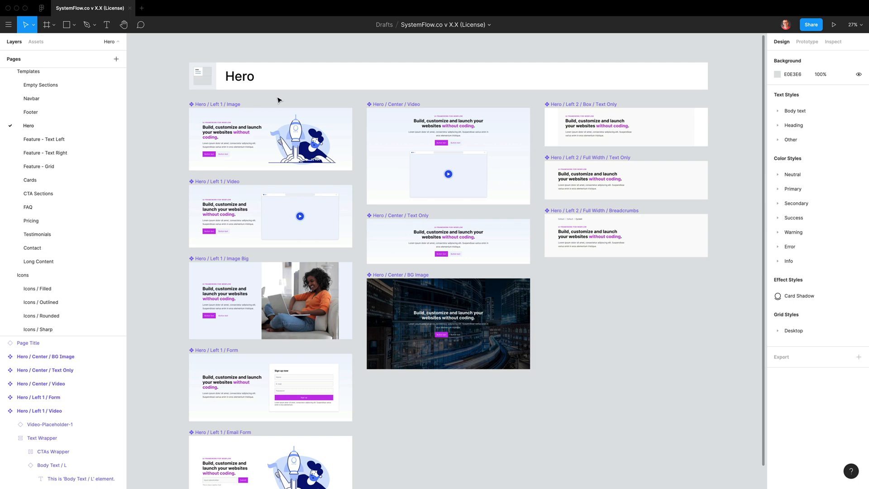
Preview the Feature - Text Left, Feature - Grid, CTA Sections, FAQ, Pricing and Testimonials pages.
click(43, 139)
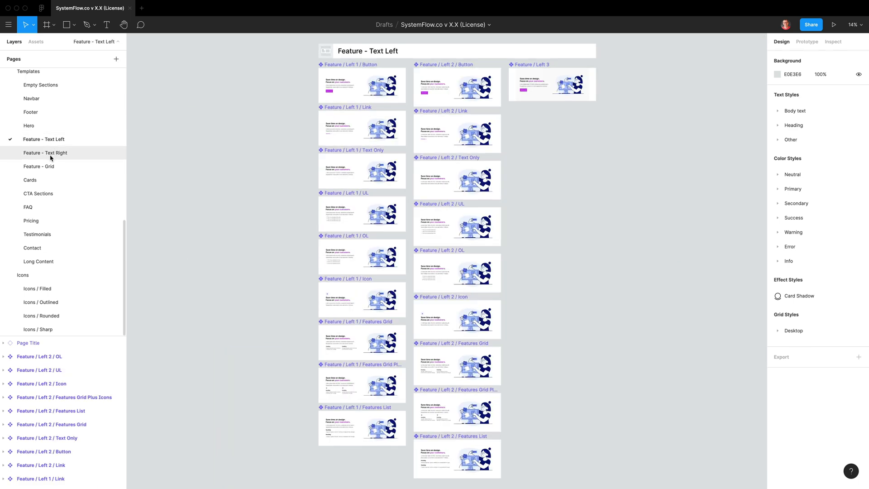
click(39, 166)
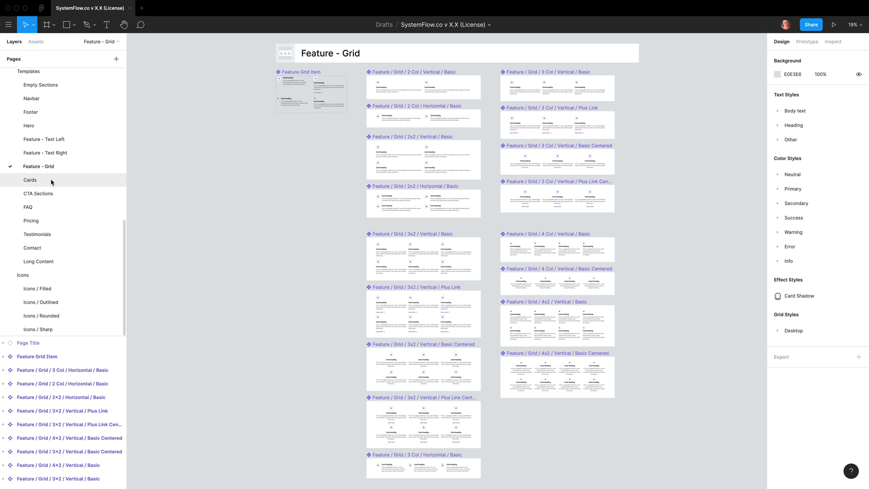
click(38, 193)
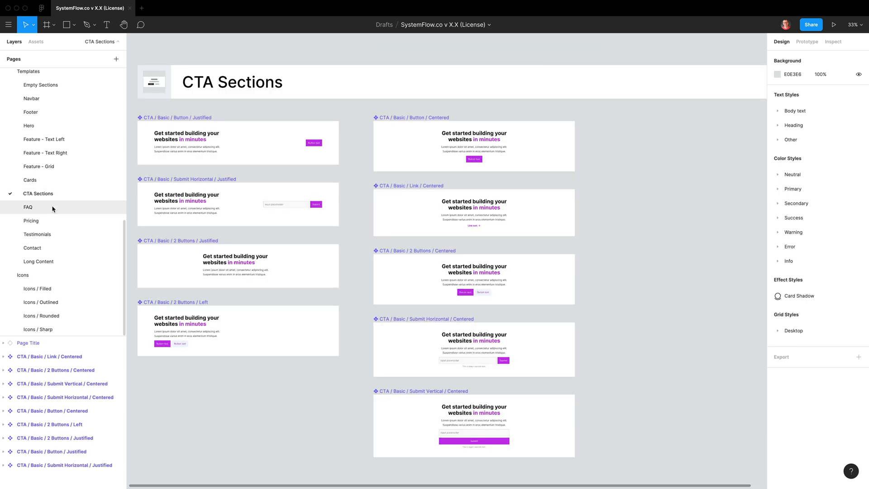
click(27, 207)
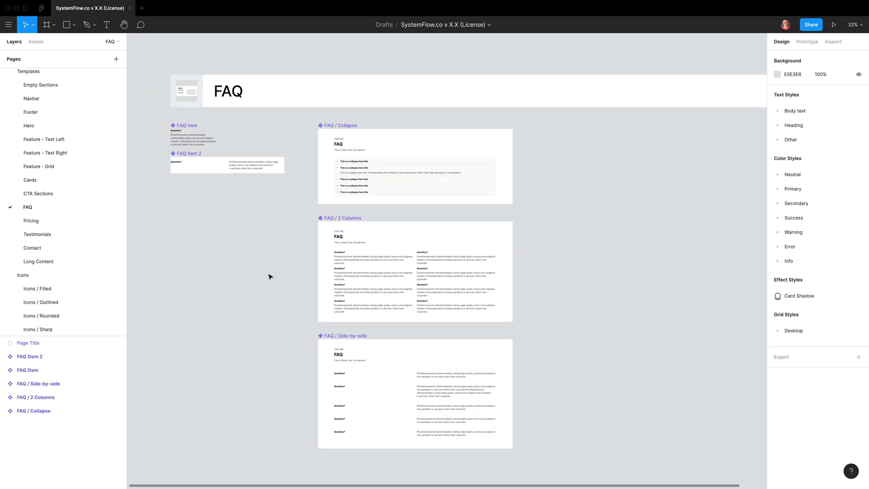
click(31, 219)
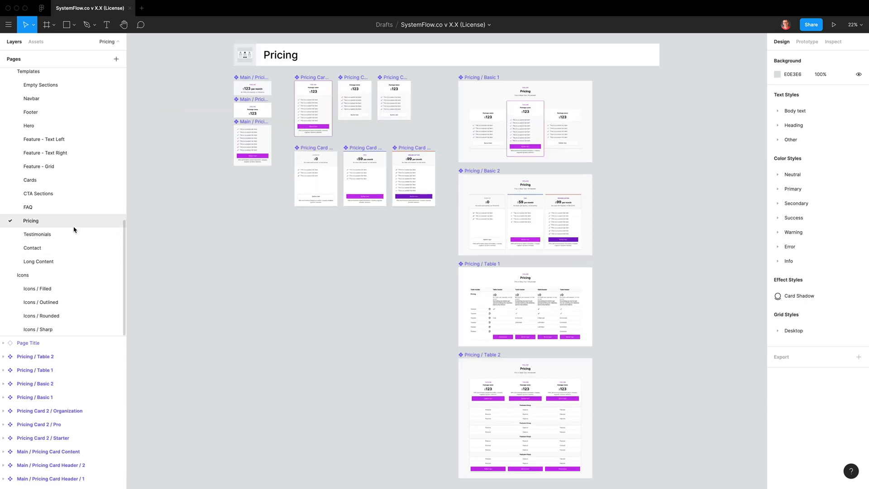
click(37, 234)
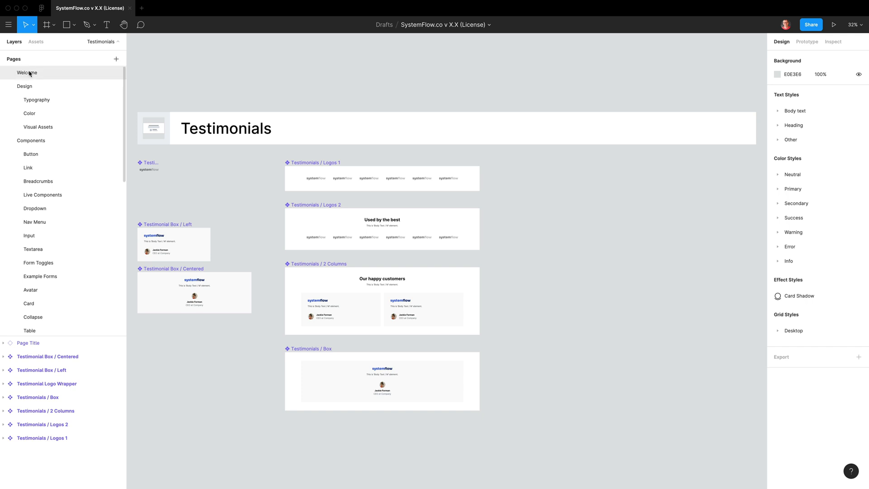
Add a Home page holding a 1440×900 MacBook Pro frame.
click(116, 59)
text(Home)
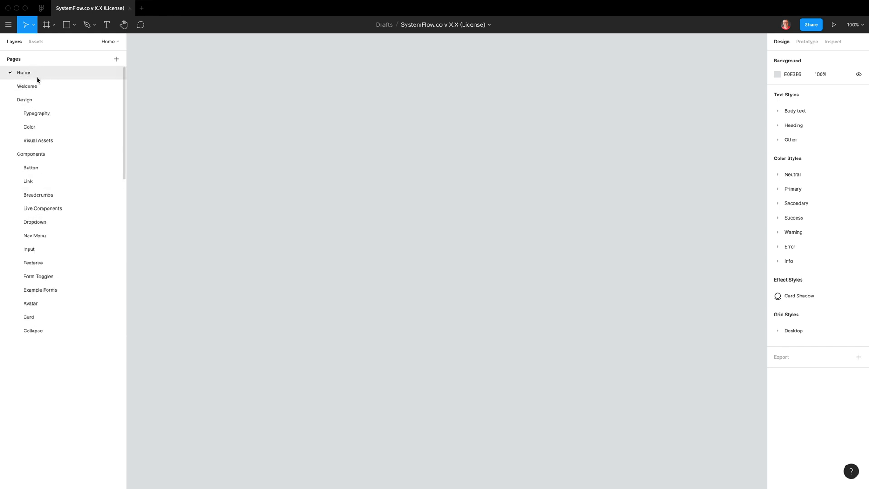
click(46, 24)
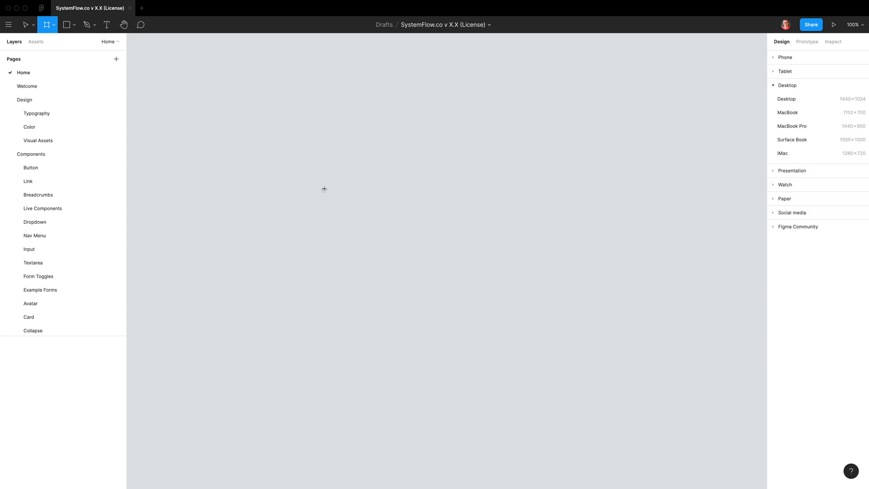
mouse_move(271, 160)
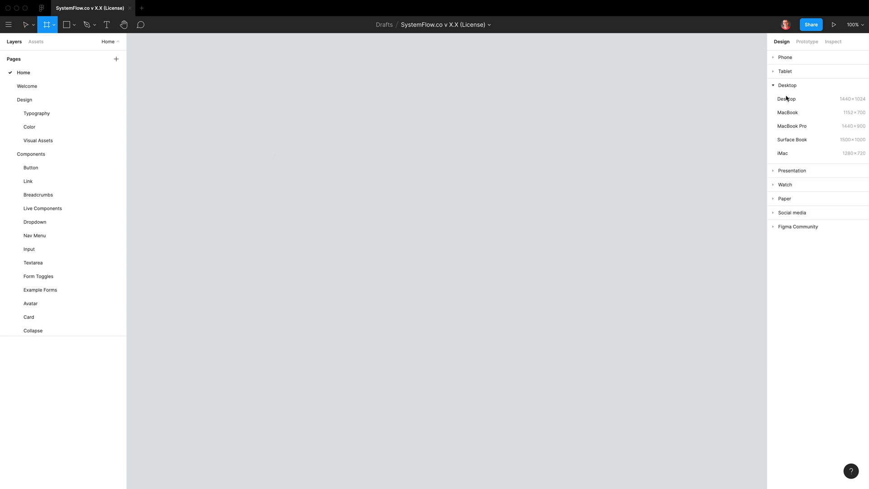
click(792, 126)
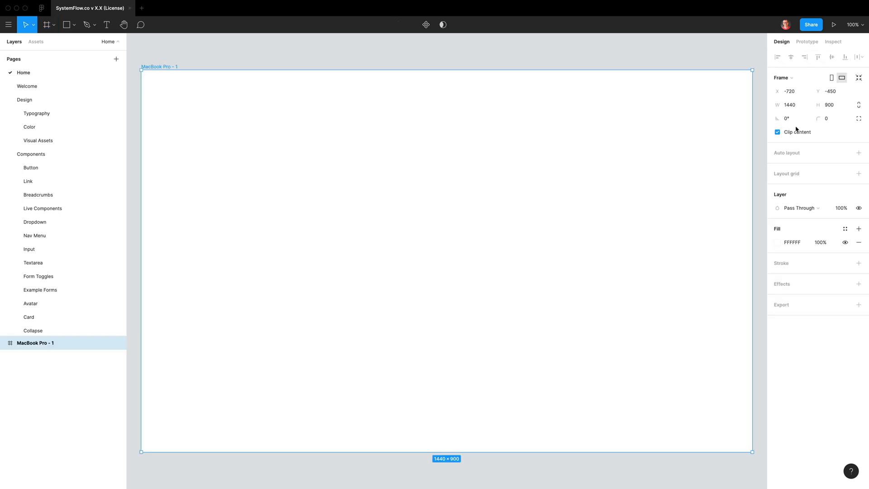
mouse_move(256, 57)
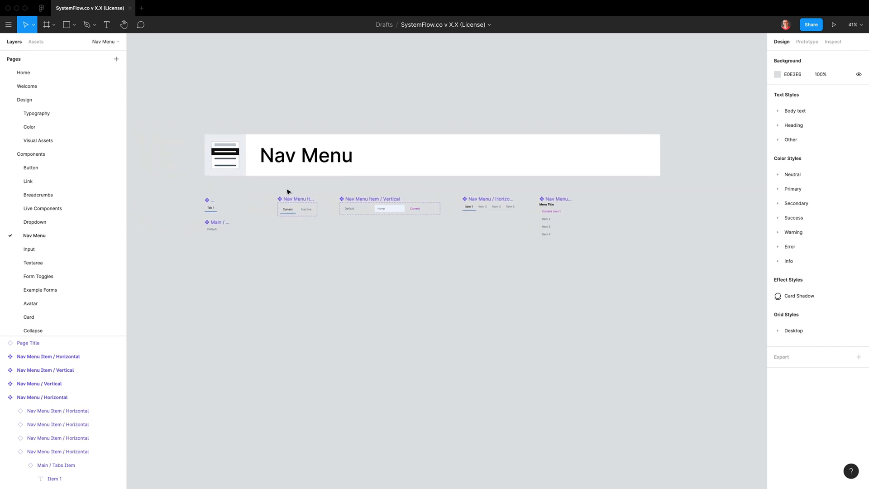
click(489, 207)
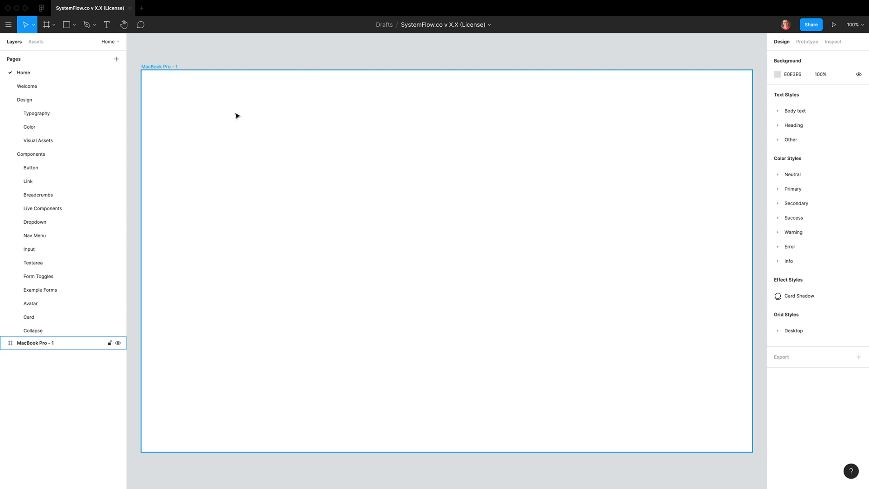
Expand the Feature - Grid component group and its nested variants in Assets.
click(36, 41)
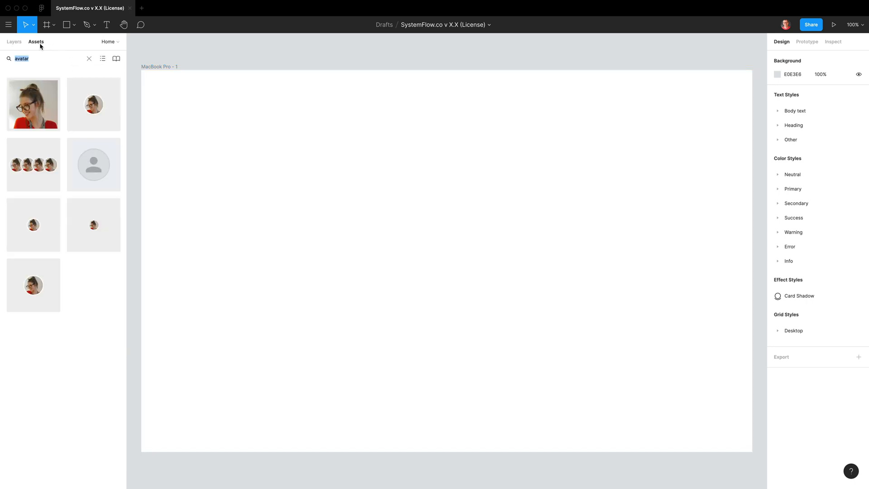
click(89, 59)
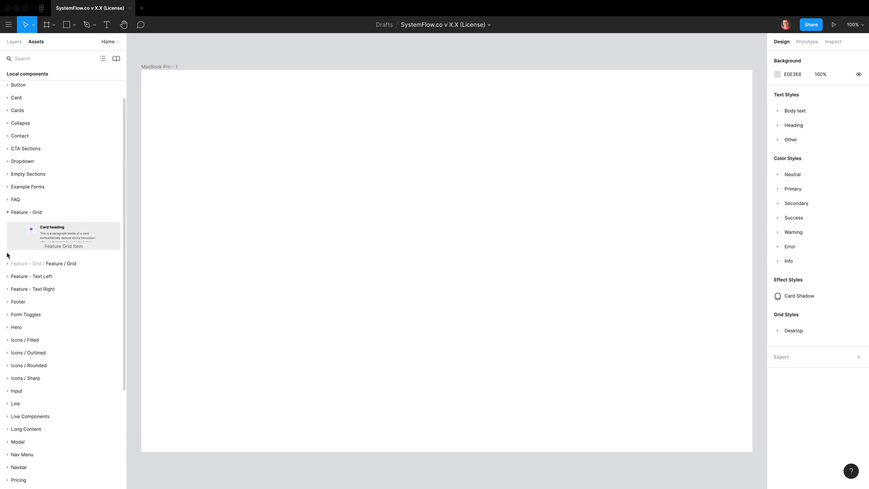
click(8, 263)
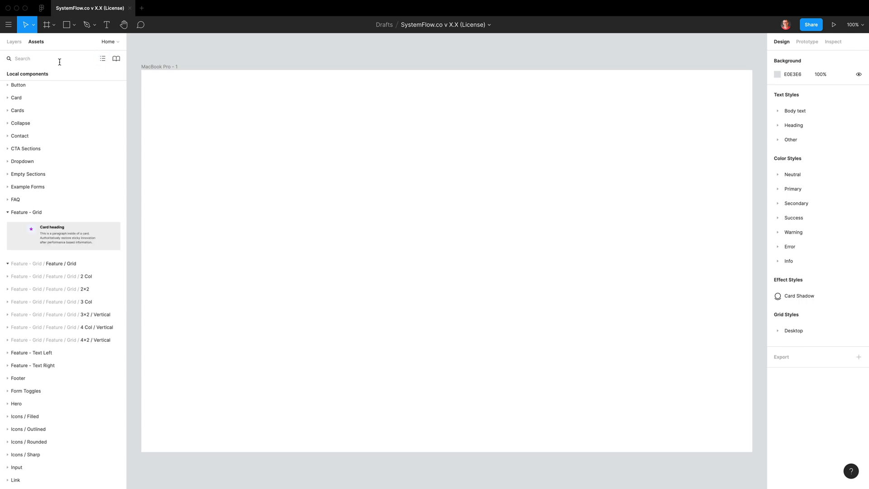
Search assets for 'hero' and toggle the results between list and thumbnail views.
text(hero)
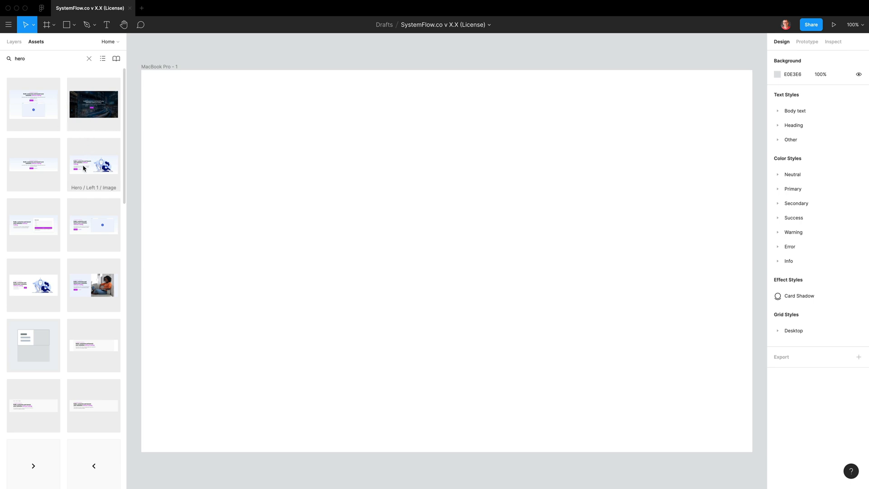
click(103, 58)
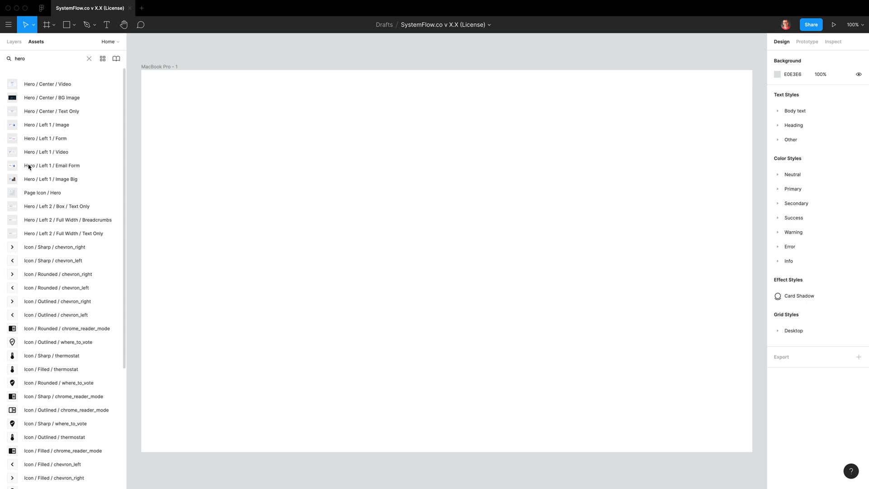
click(102, 59)
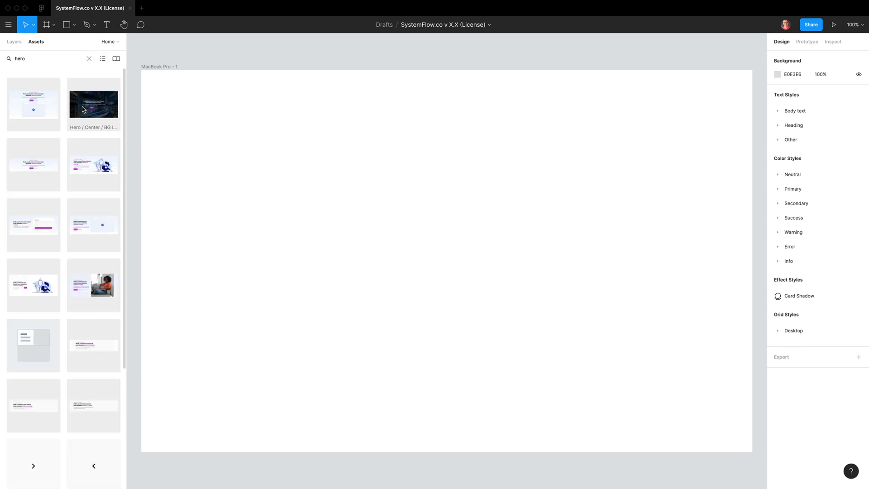